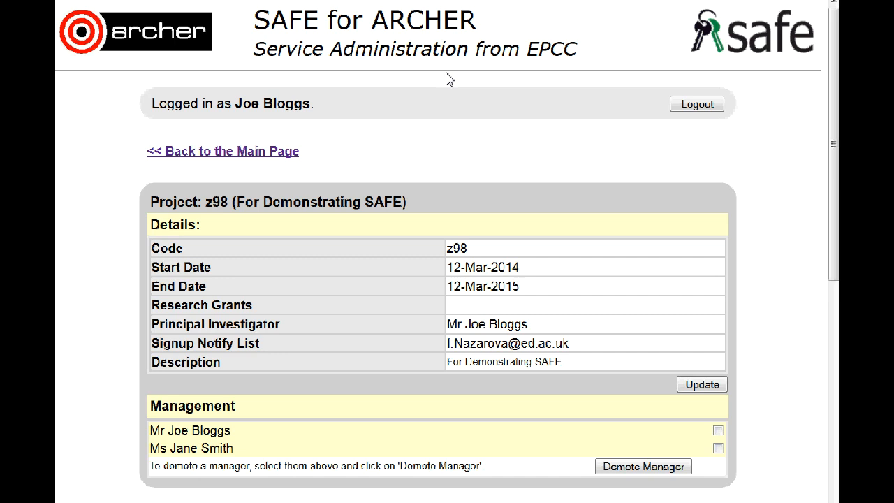
- Open Project Group Administration for z98 and scroll to its managers, resources and group tree
scroll(down, 3)
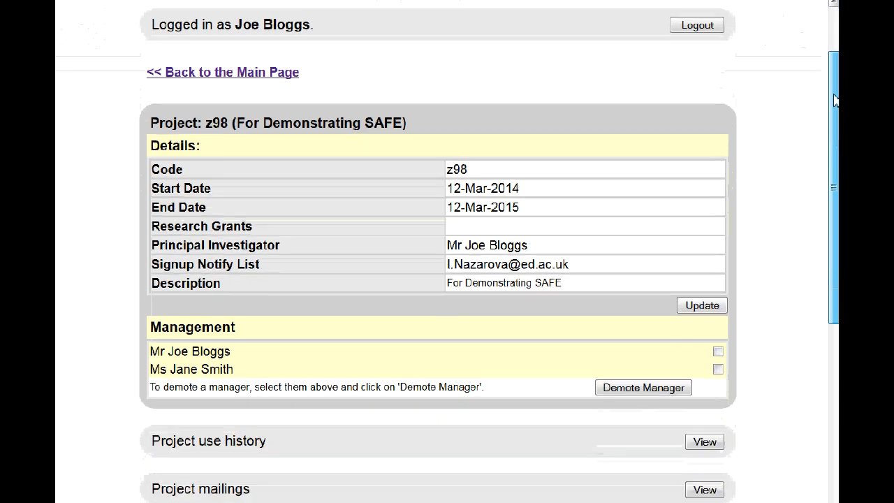
scroll(down, 3)
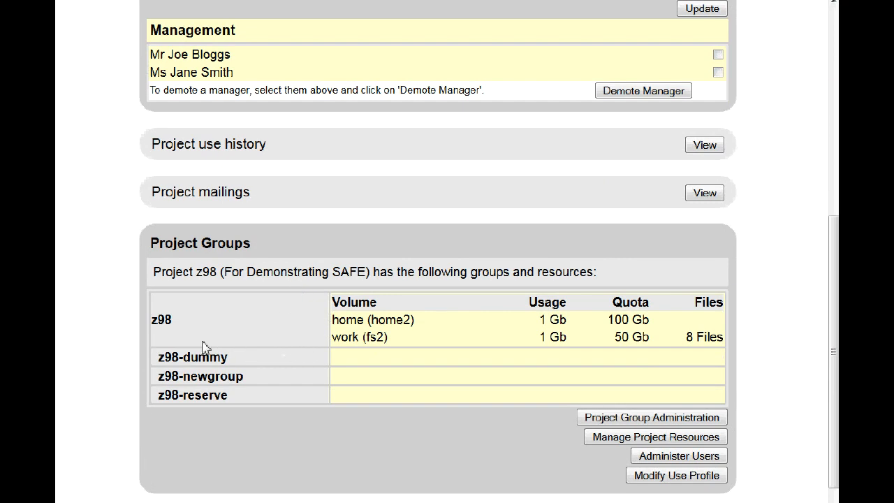
mouse_move(254, 370)
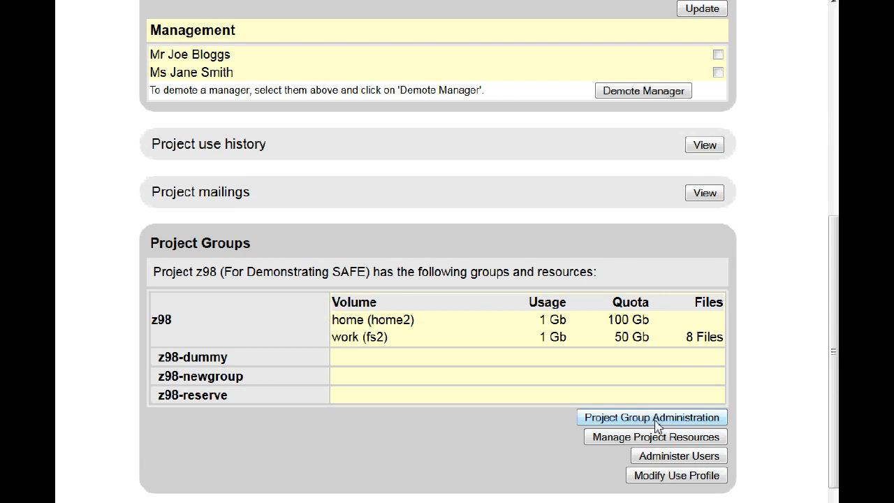
click(652, 417)
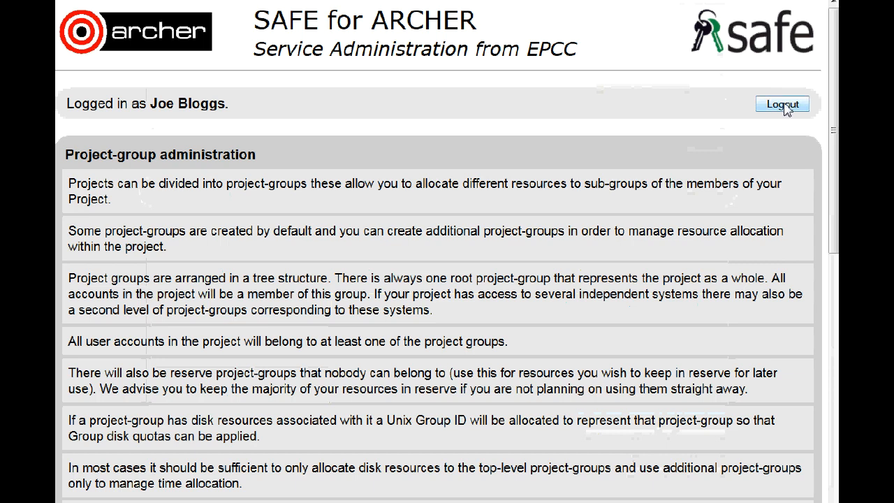
scroll(down, 3)
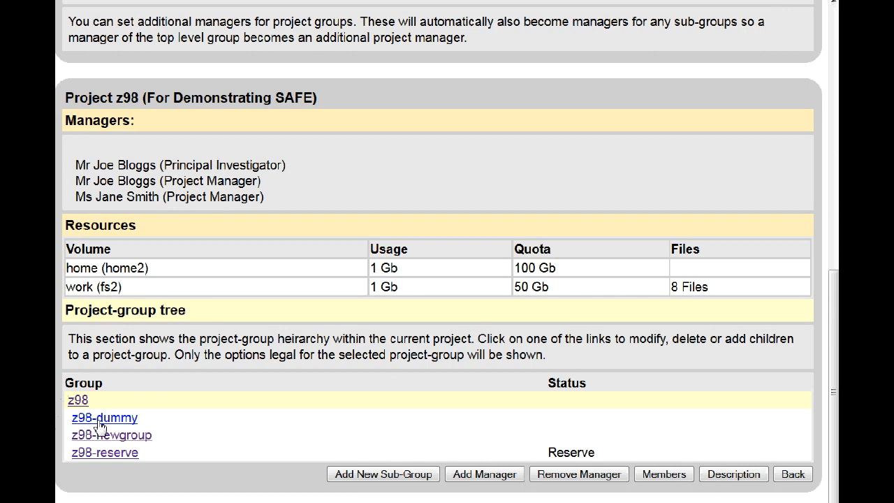
mouse_move(112, 426)
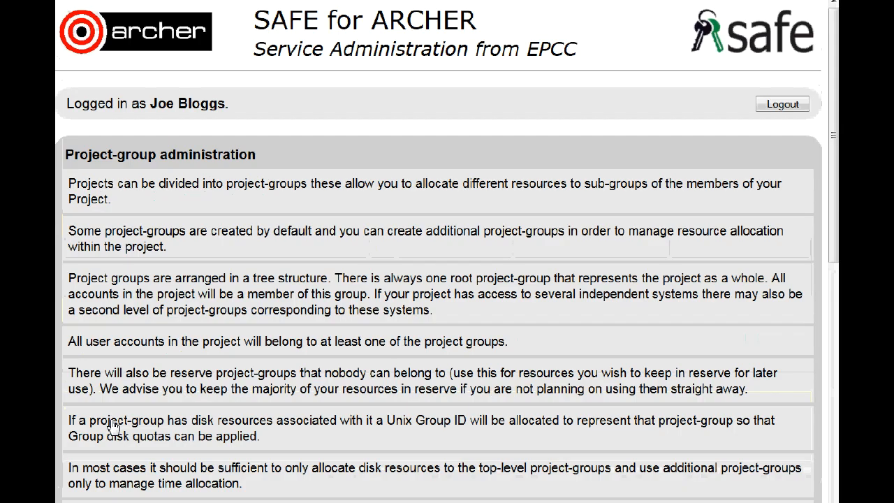
- Delete the z98-dummy group, confirm Yes, then check the main page lists only z98-newgroup
scroll(down, 3)
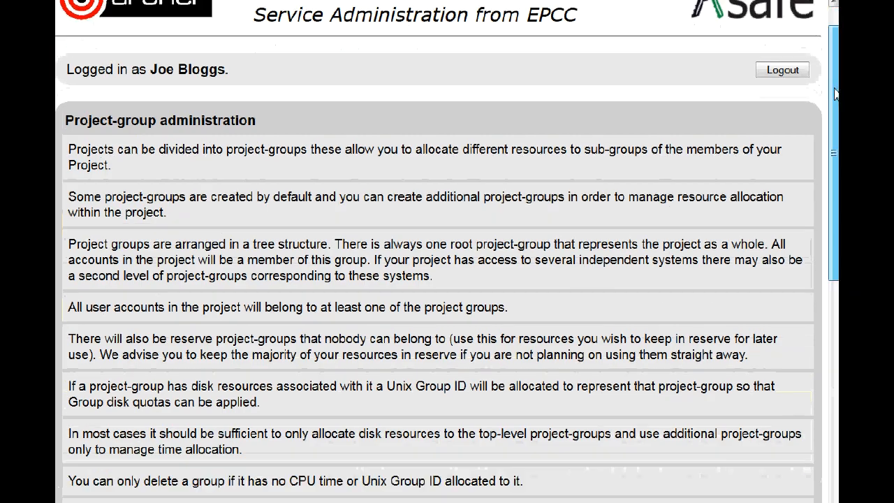
scroll(down, 3)
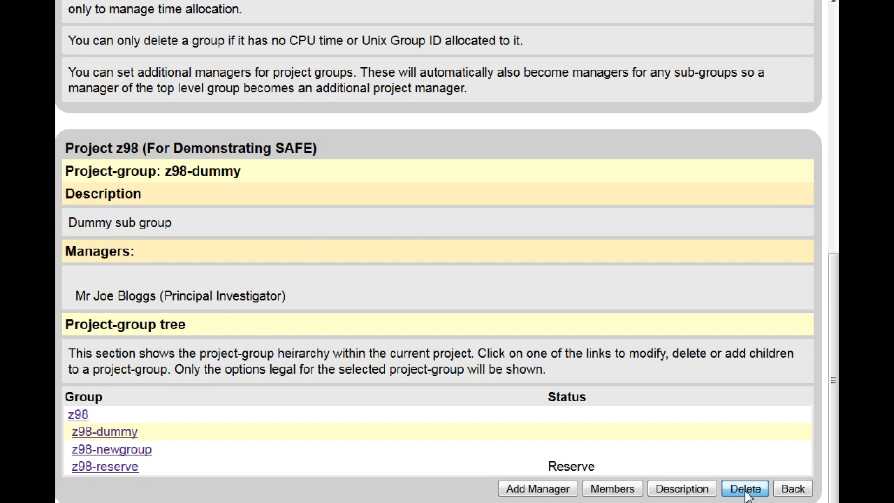
click(744, 489)
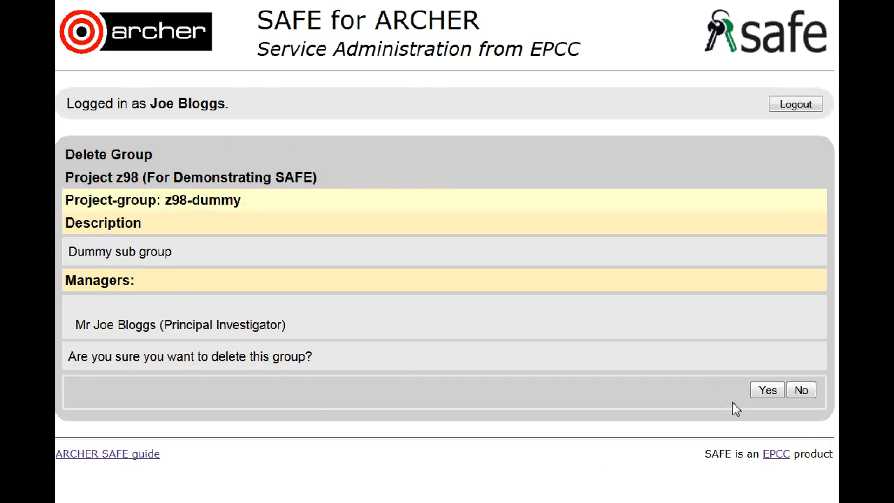
click(766, 390)
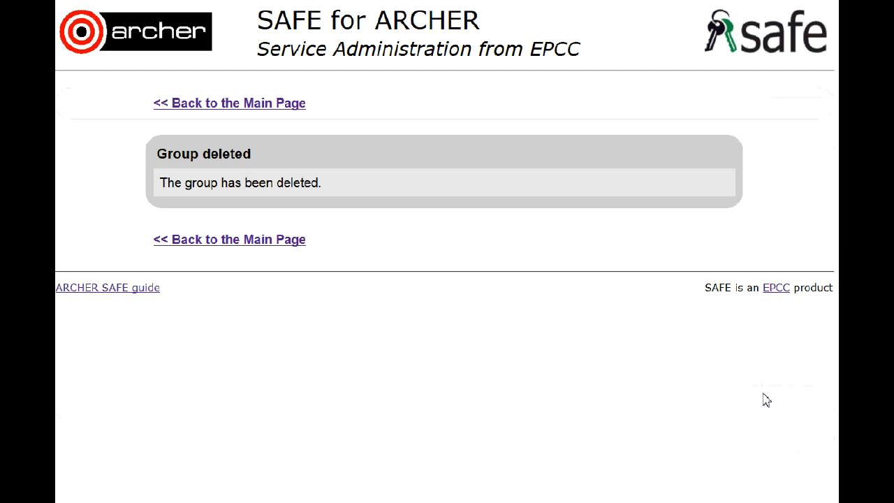
mouse_move(119, 270)
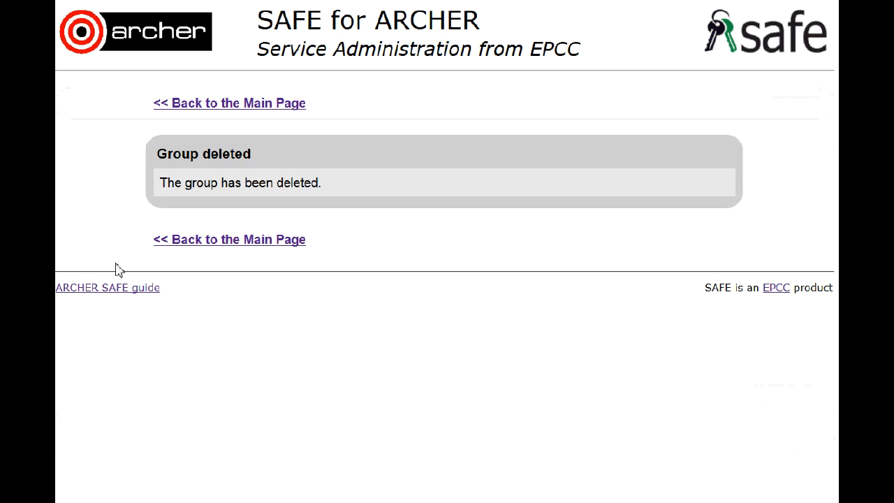
mouse_move(218, 112)
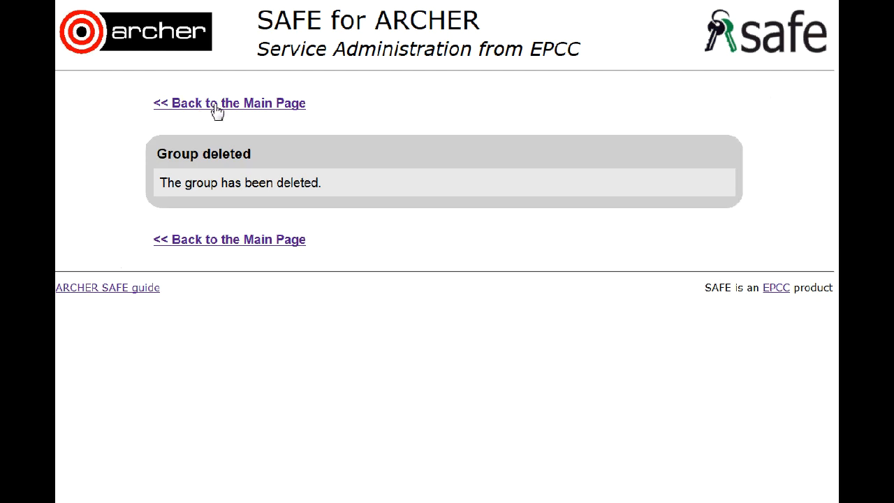
click(229, 102)
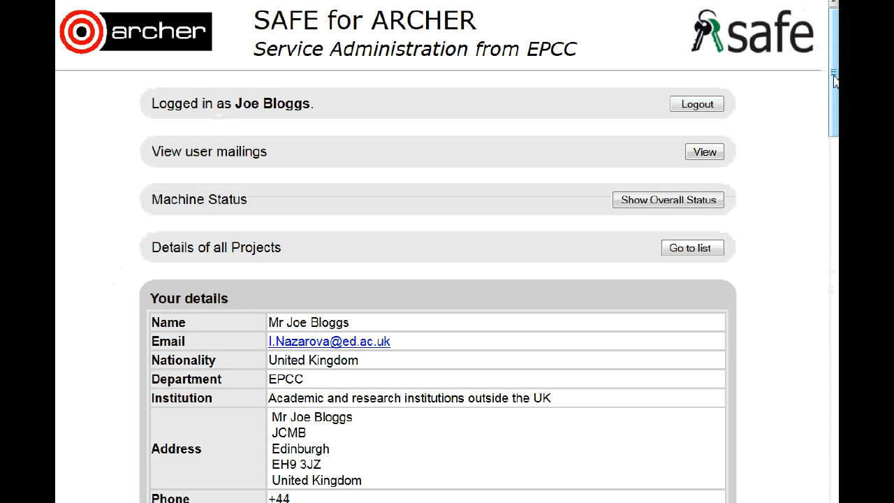
scroll(down, 3)
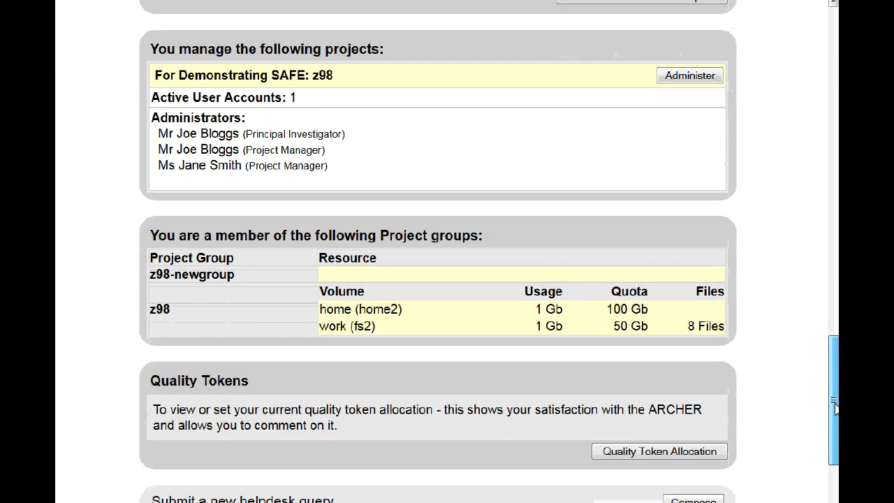